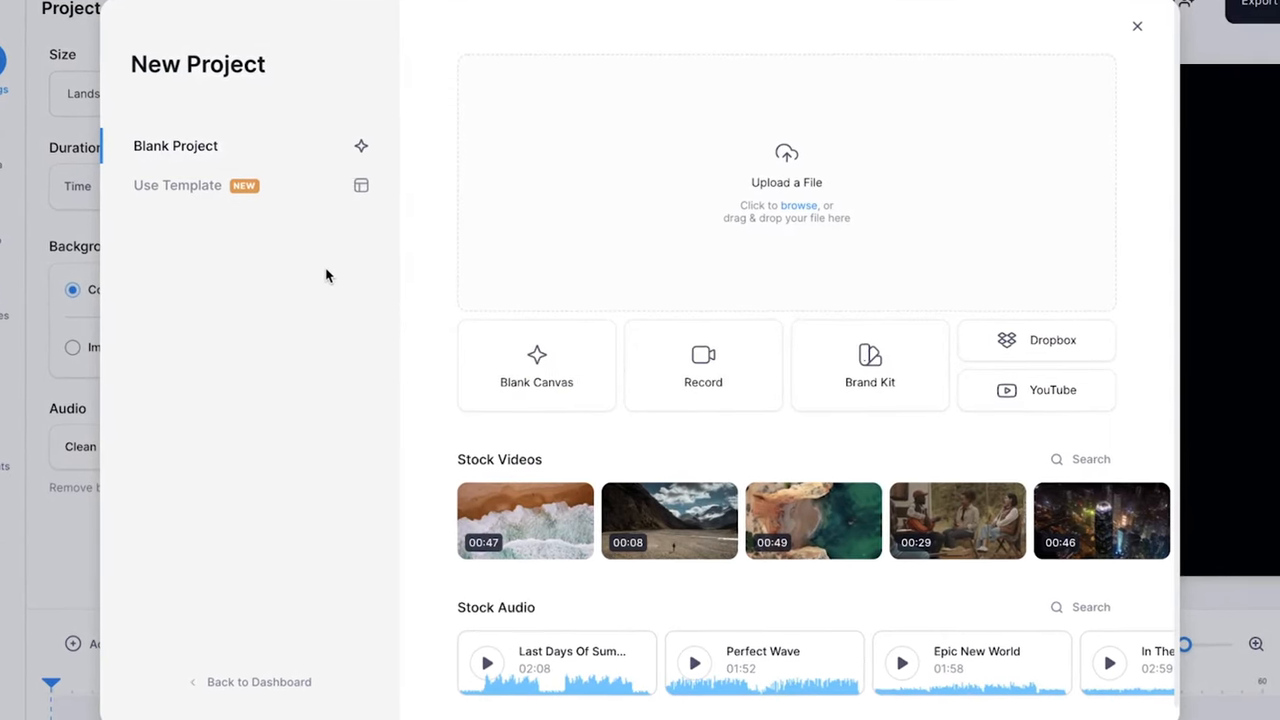
# - Upload the vertical talking-head .mp4 clip into a new project
pyautogui.click(786, 182)
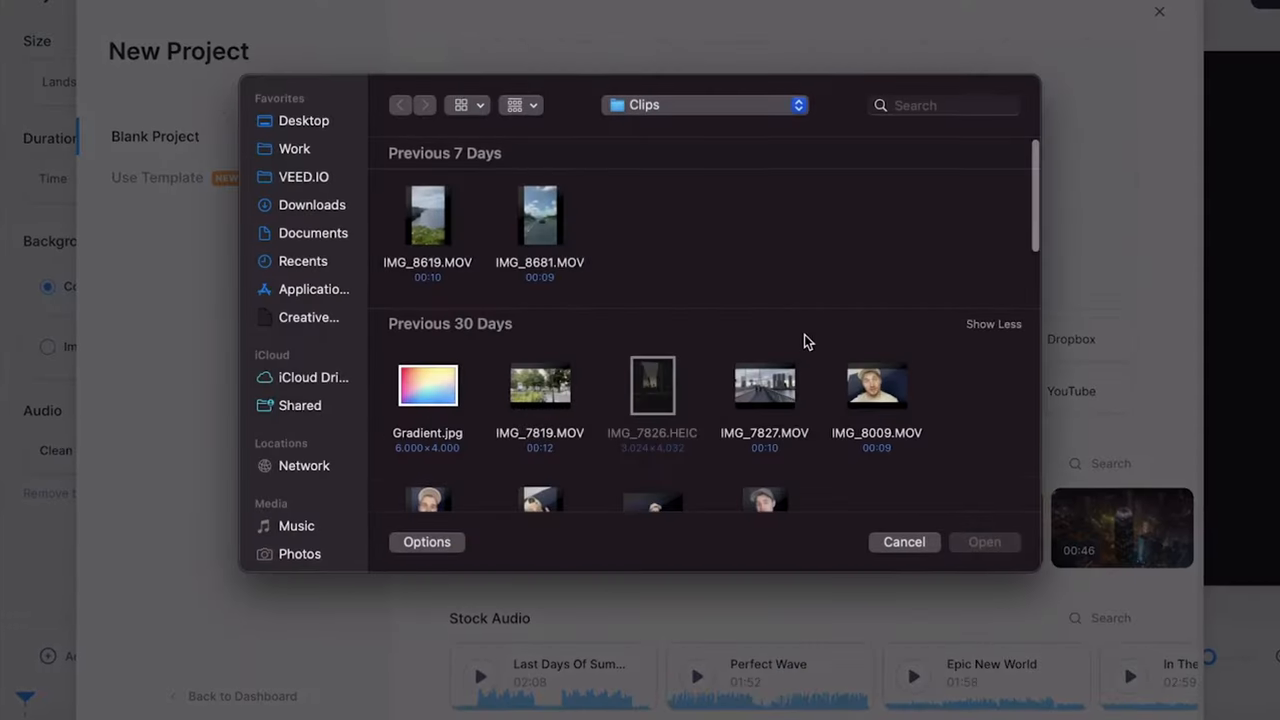
pyautogui.click(770, 390)
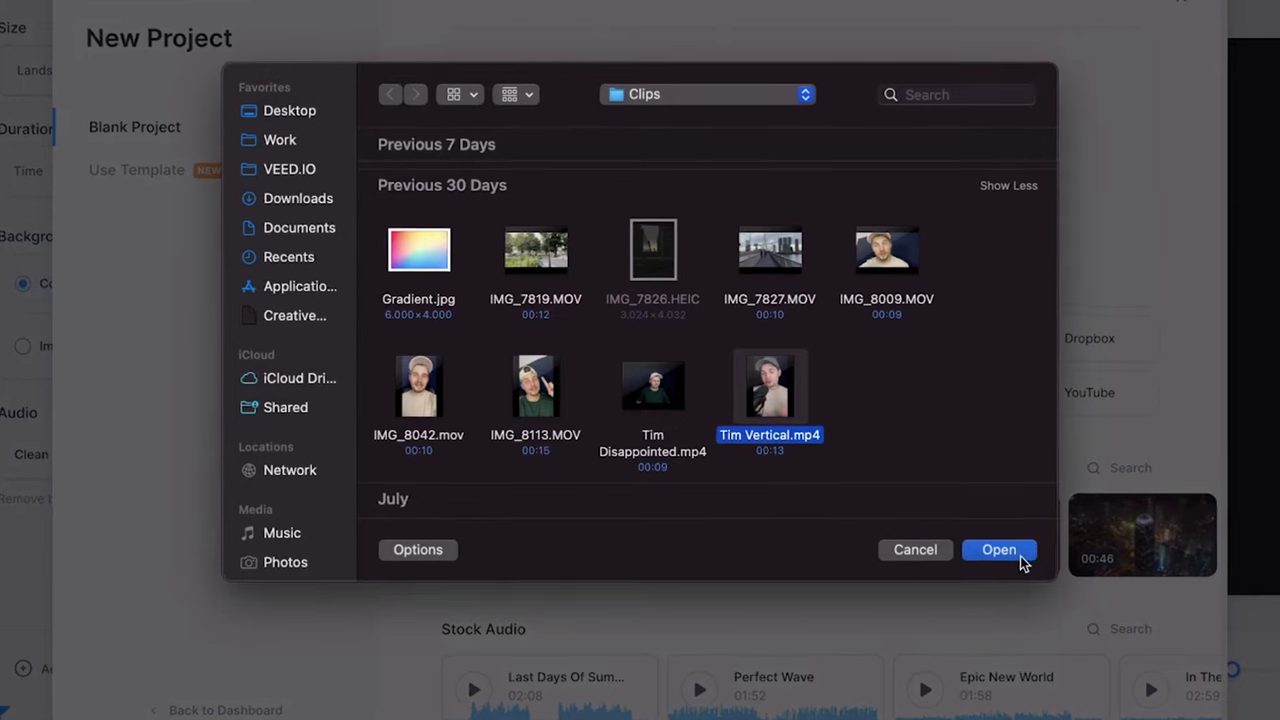
pyautogui.click(998, 548)
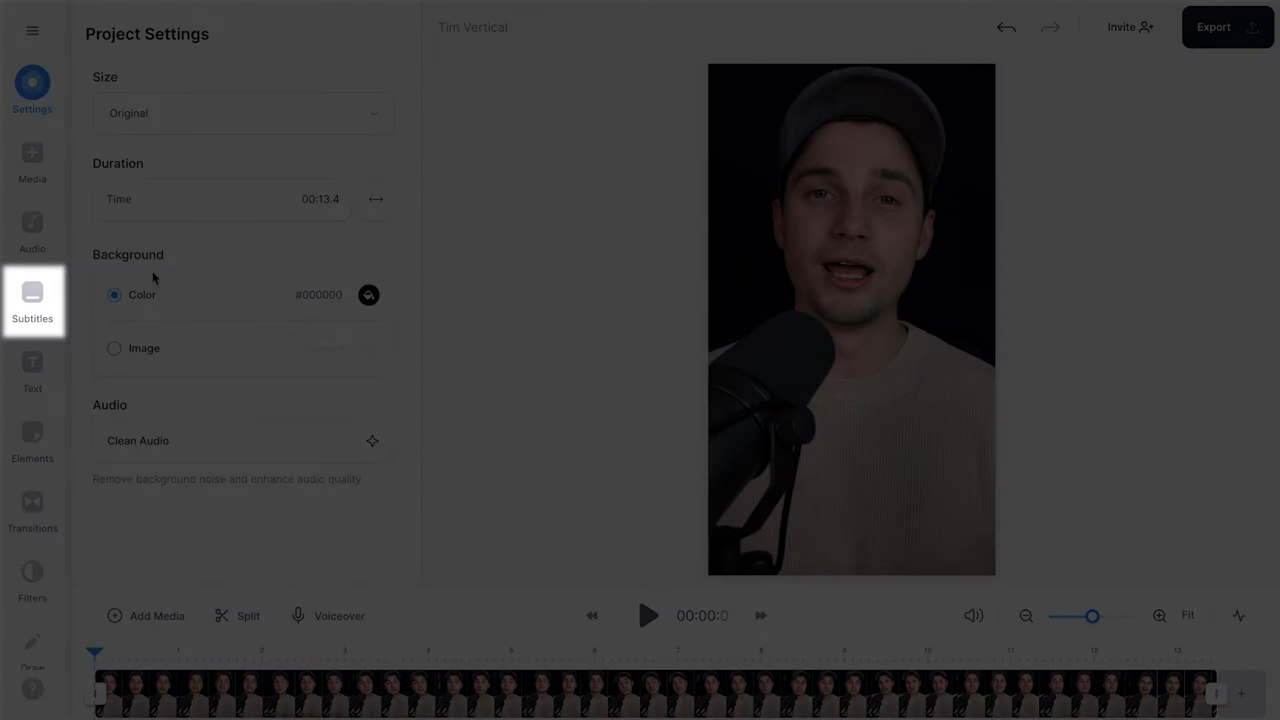
# - Generate automatic English subtitles for the clip via Auto Subtitle
pyautogui.click(32, 300)
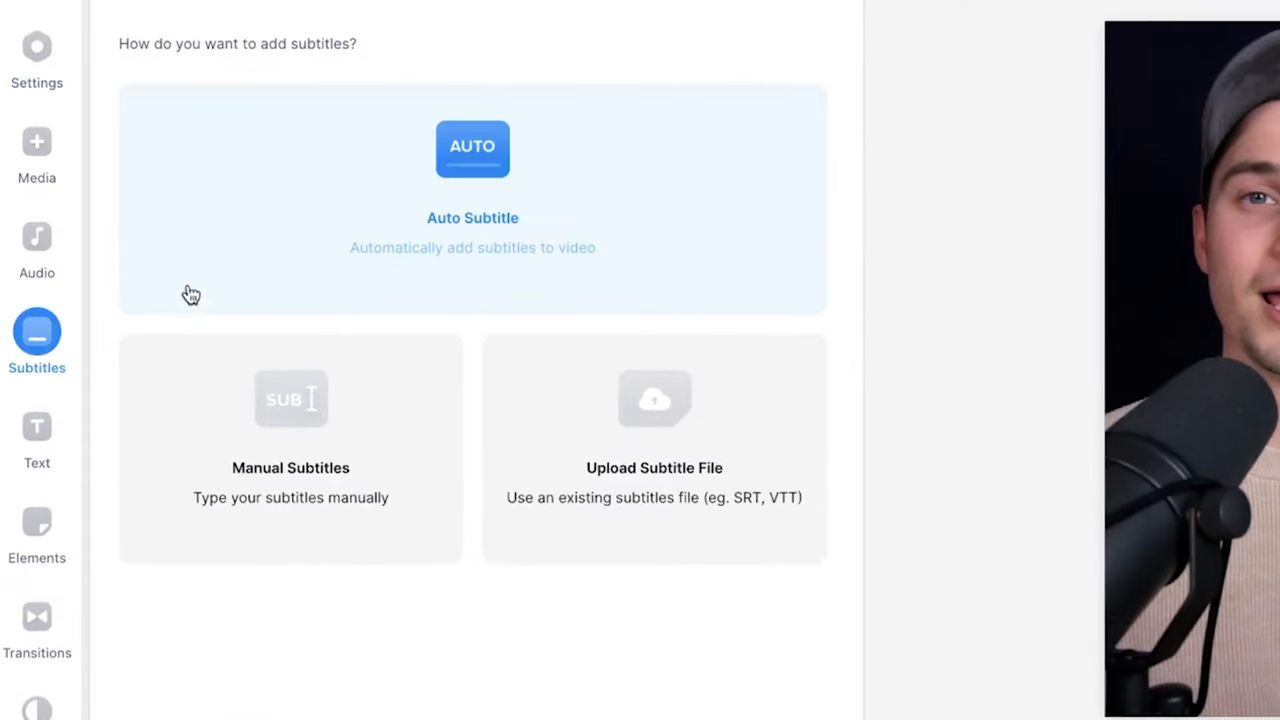
pyautogui.click(472, 148)
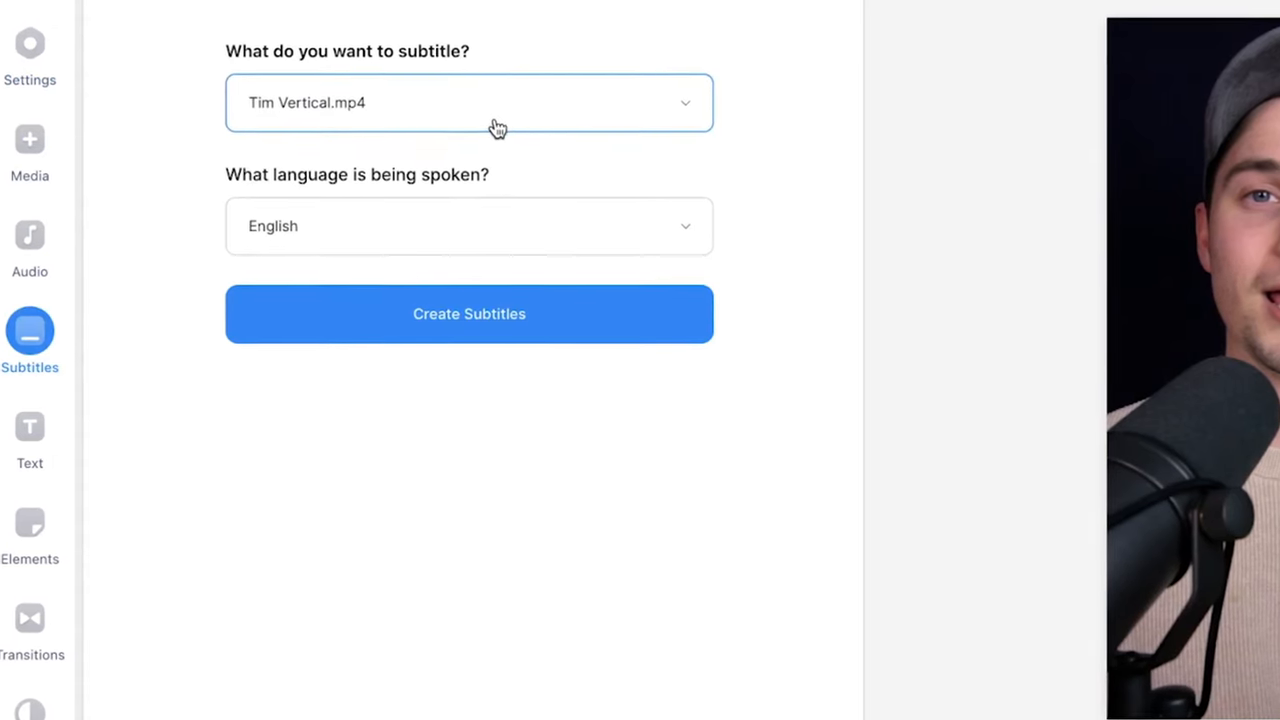
pyautogui.click(464, 224)
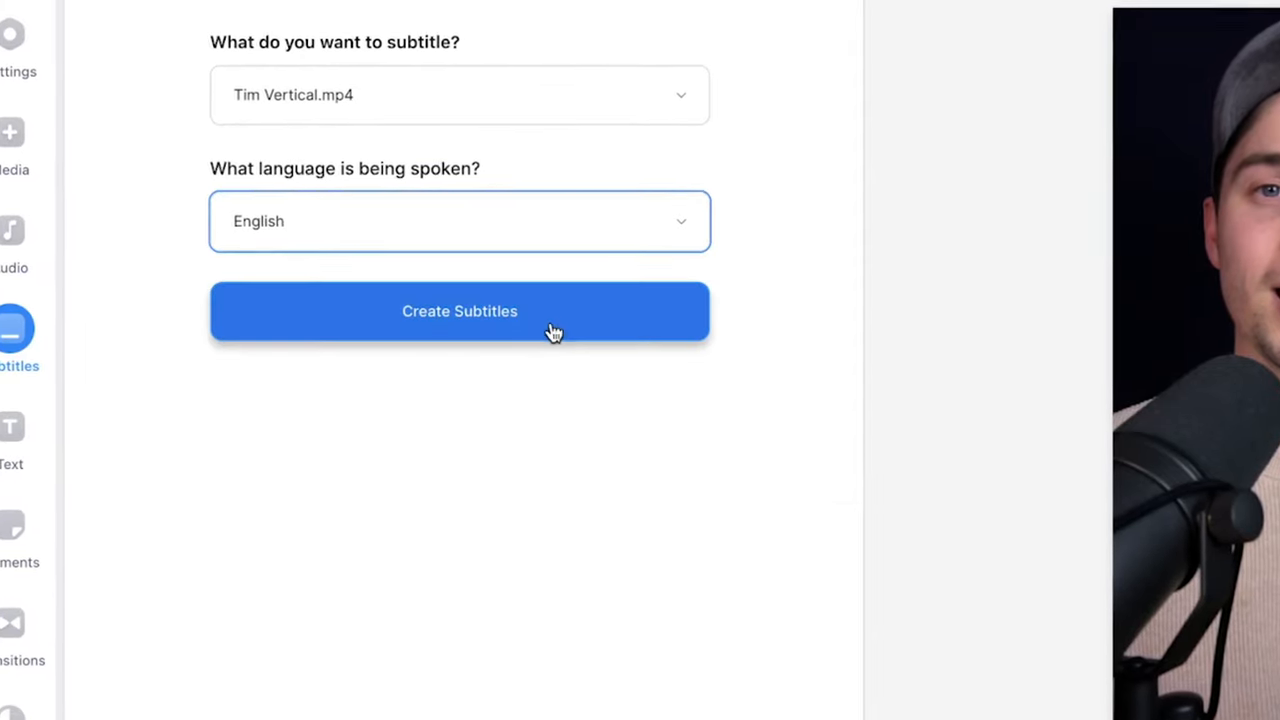
pyautogui.click(460, 312)
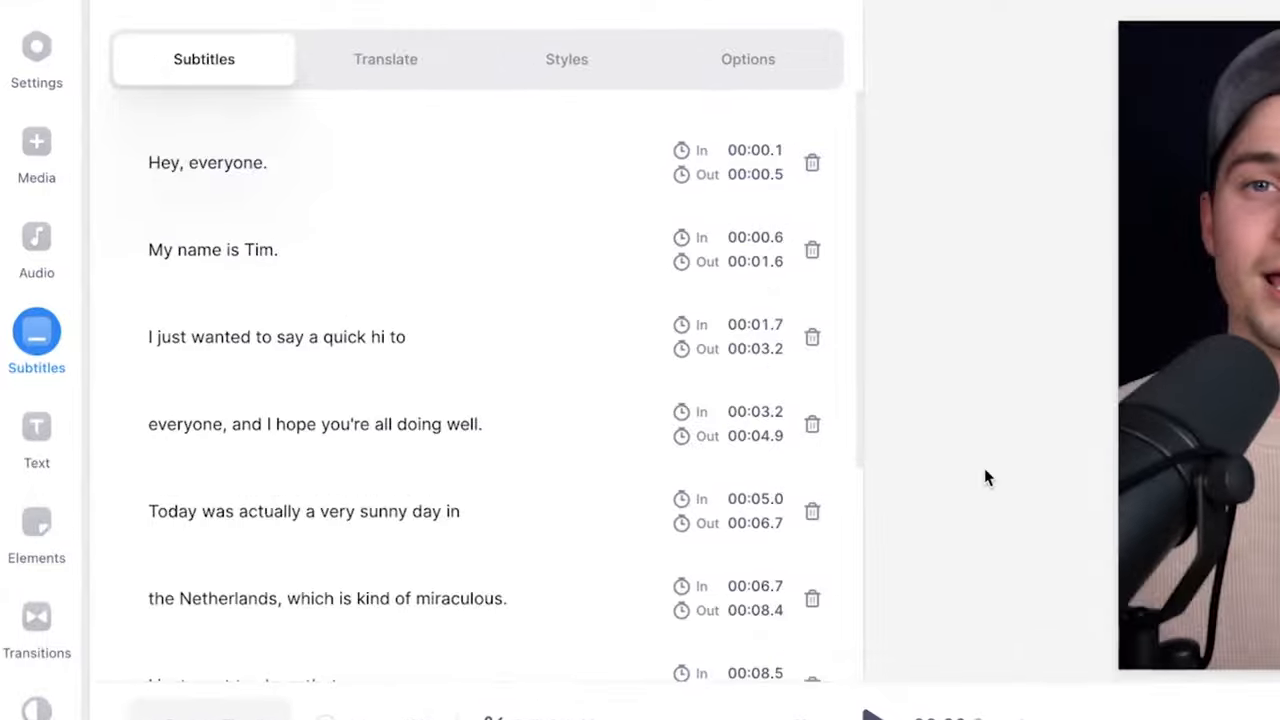
pyautogui.click(212, 248)
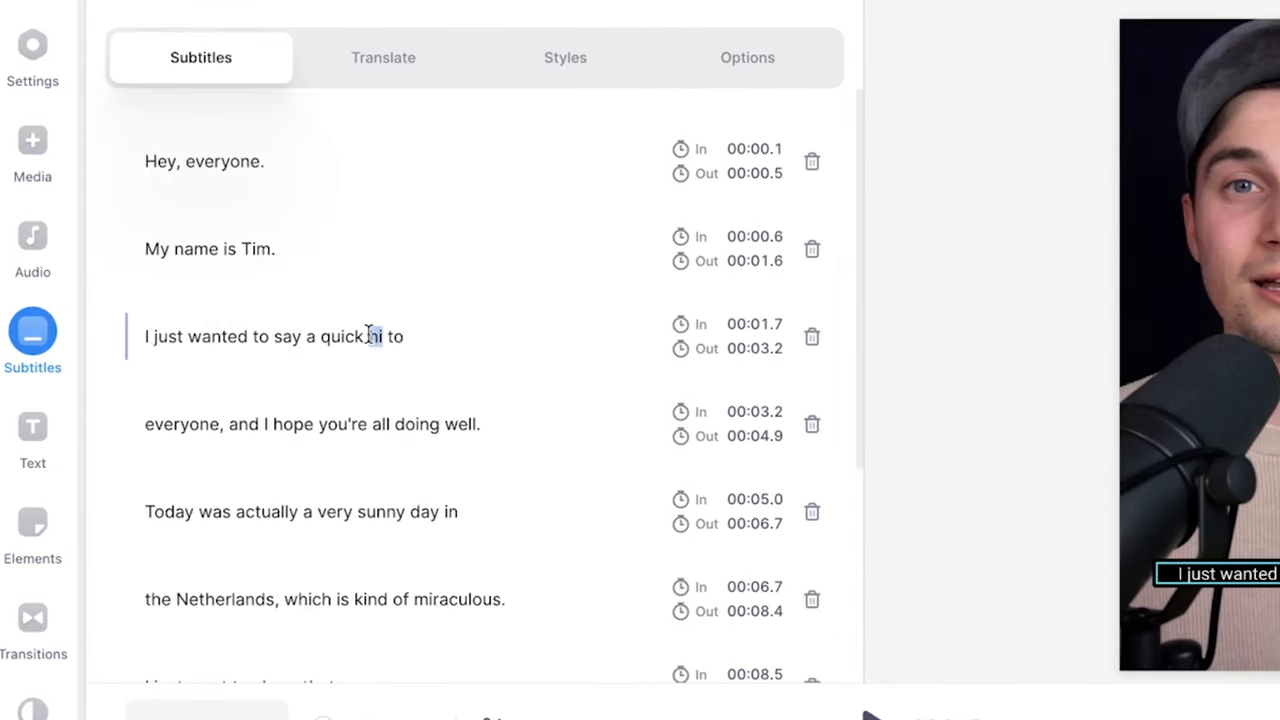
pyautogui.write('hello')
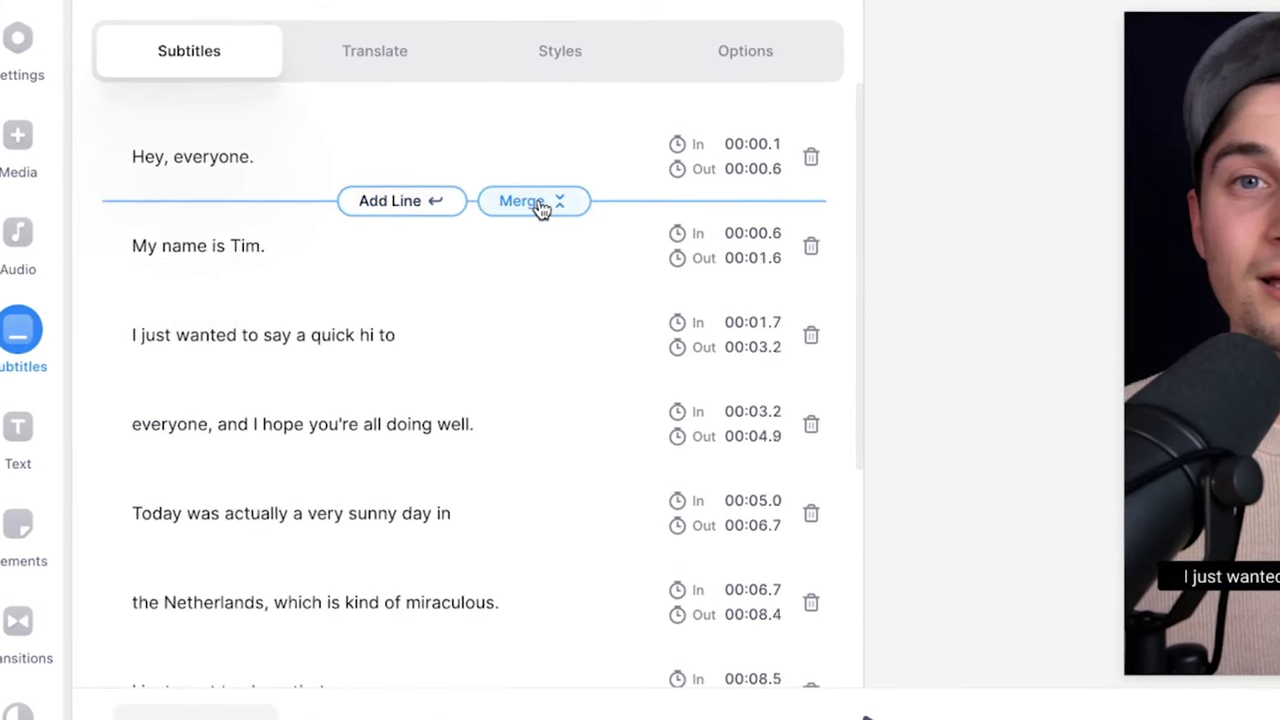
pyautogui.click(524, 200)
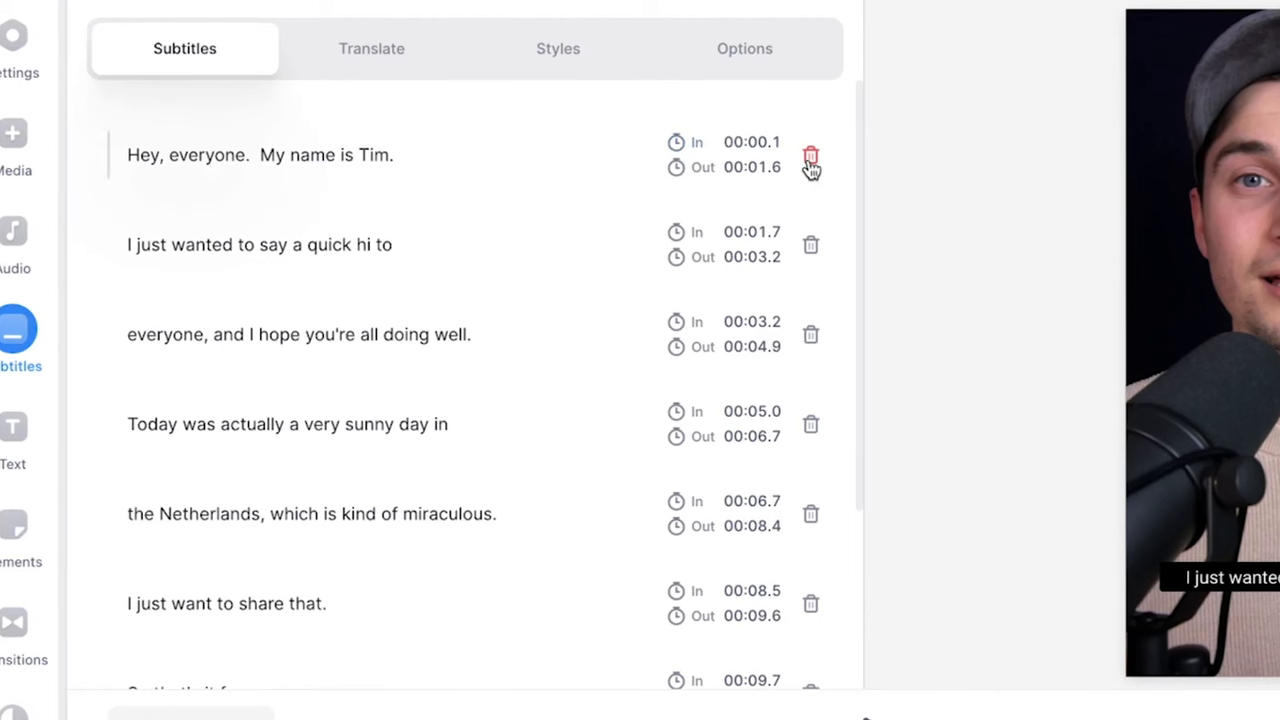
pyautogui.click(812, 160)
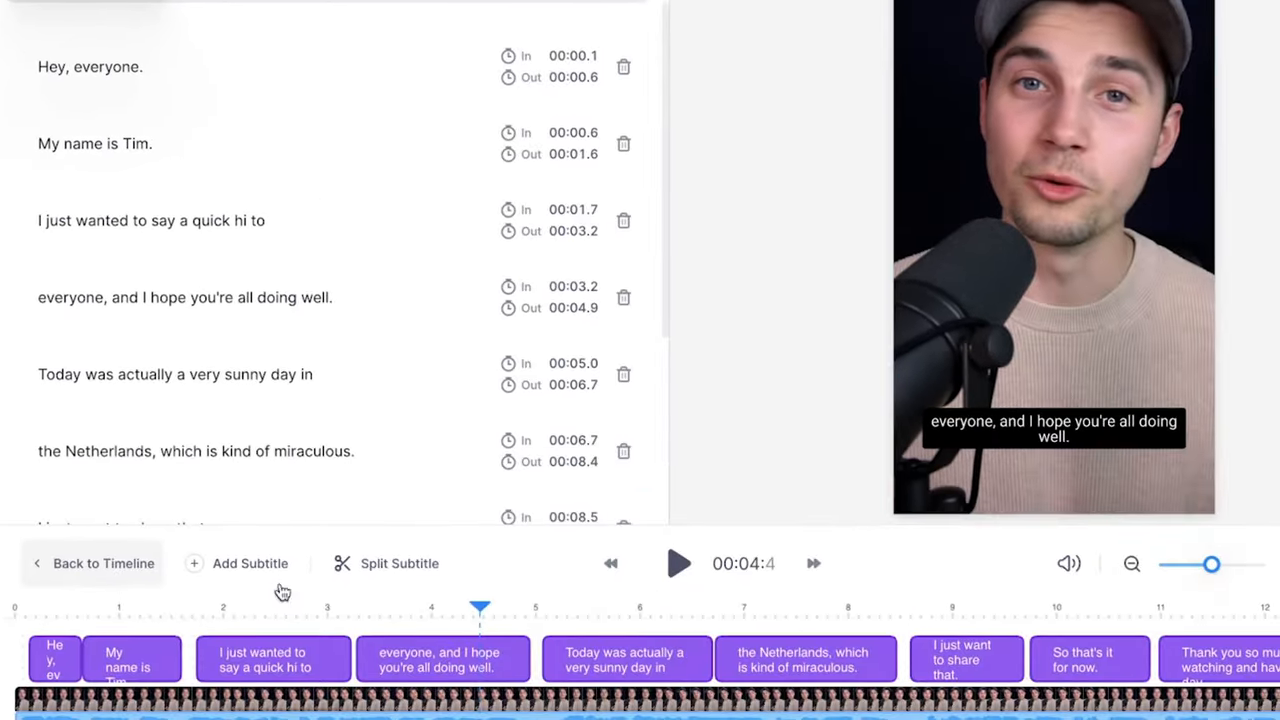
pyautogui.click(272, 658)
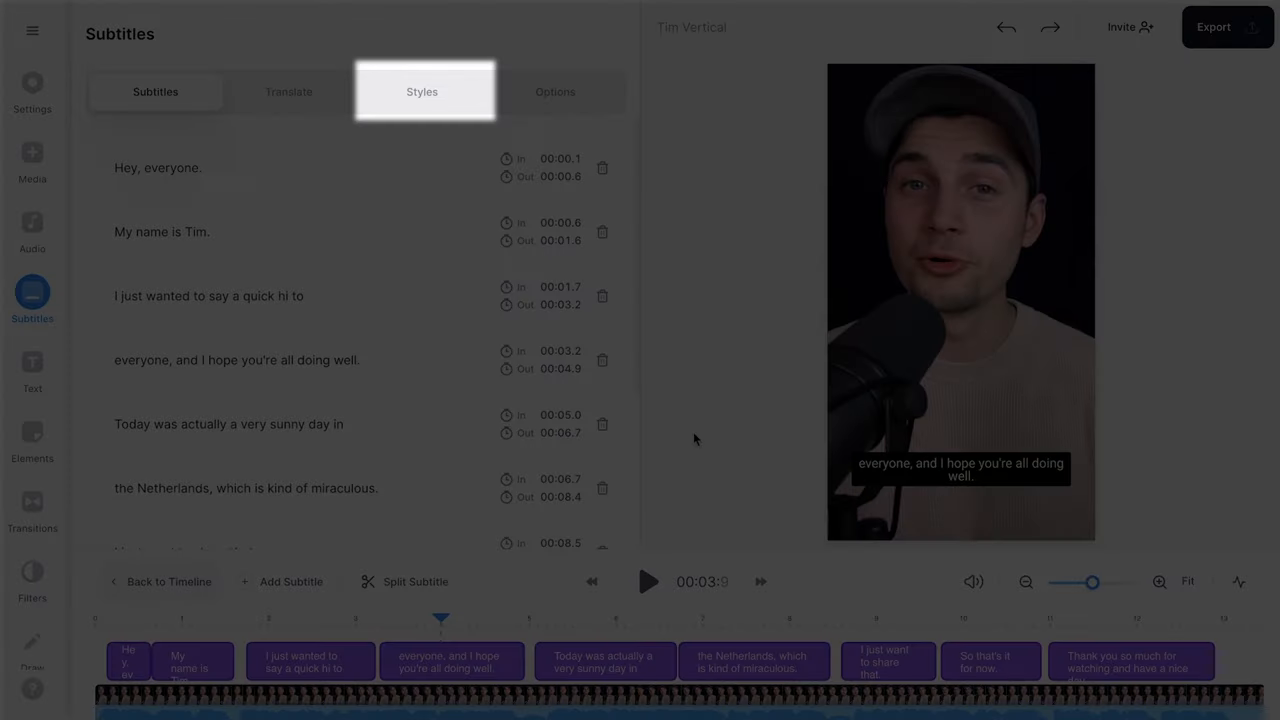
# - Style the subtitles as large yellow word-by-word captions with a pop animation
pyautogui.click(422, 92)
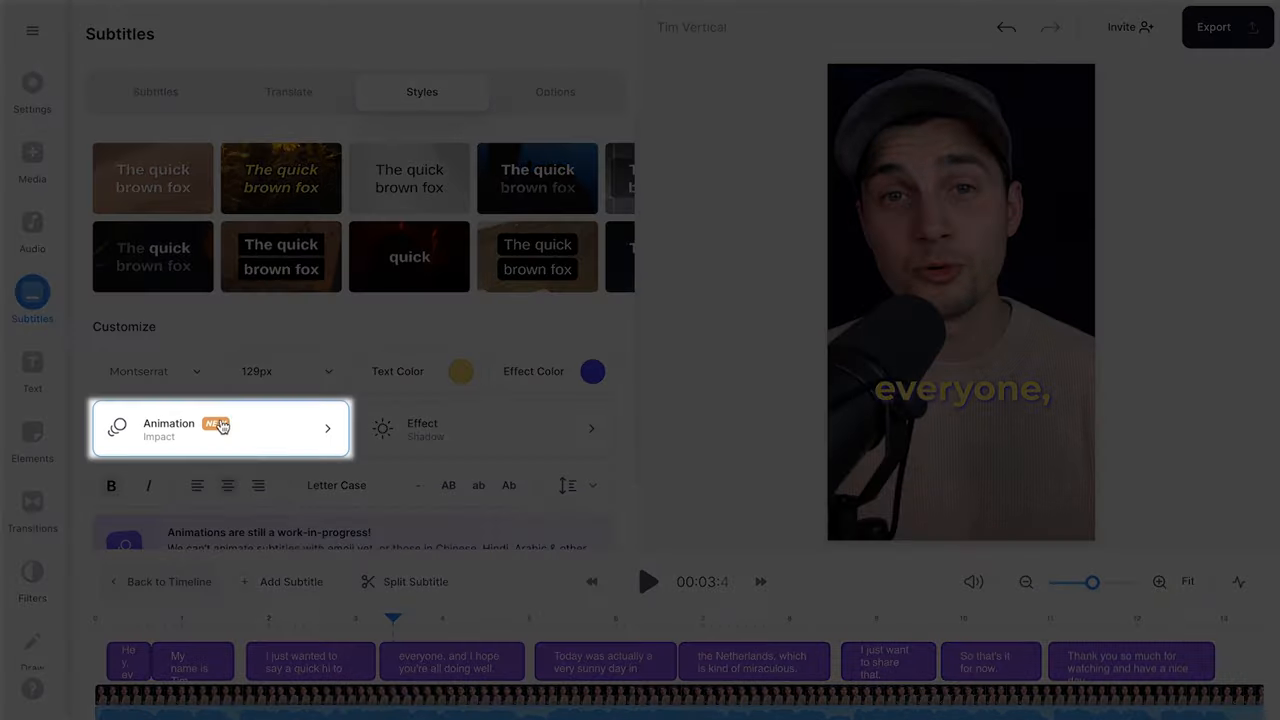
pyautogui.click(220, 428)
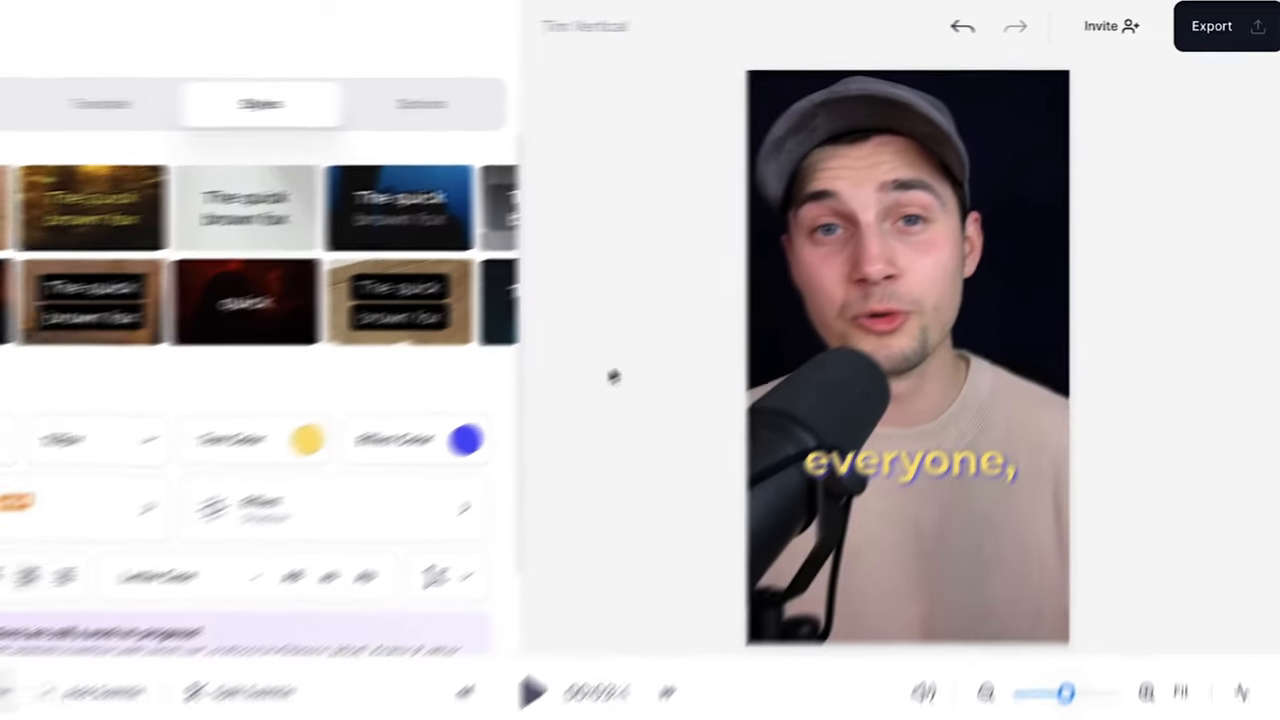
# - Export the video in HD with Burn Subtitles on
pyautogui.click(1212, 26)
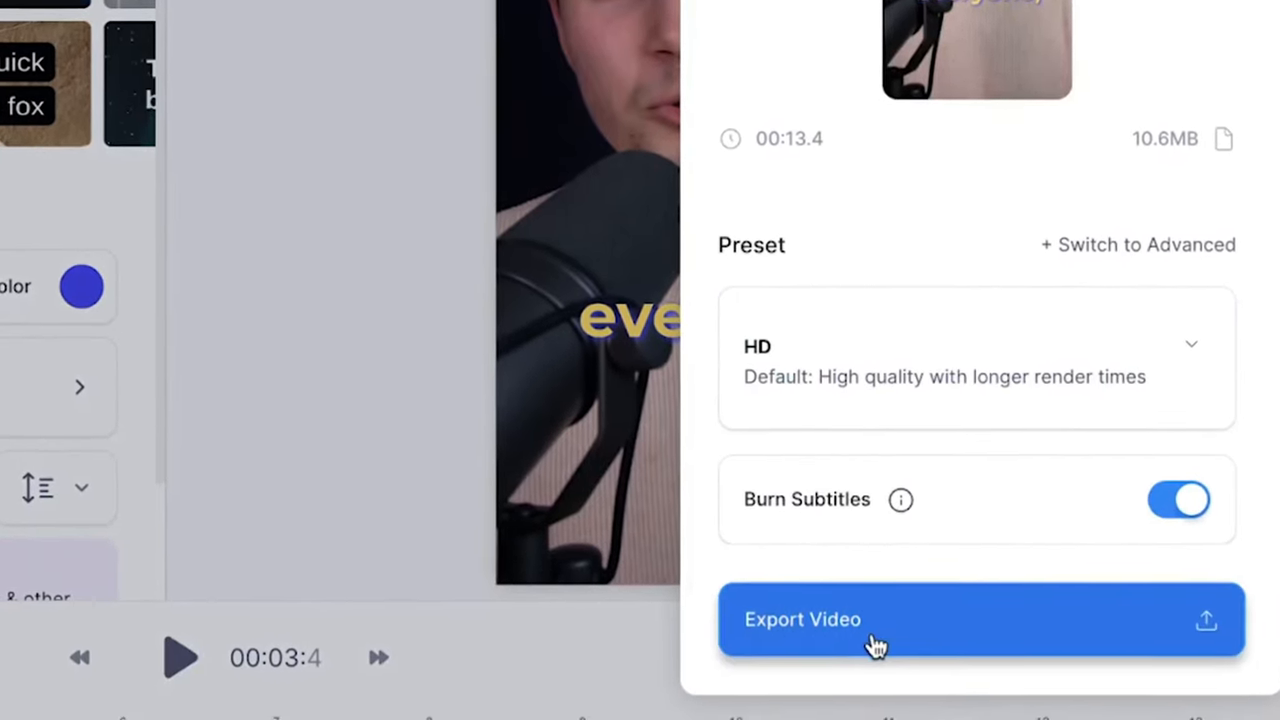
pyautogui.click(880, 620)
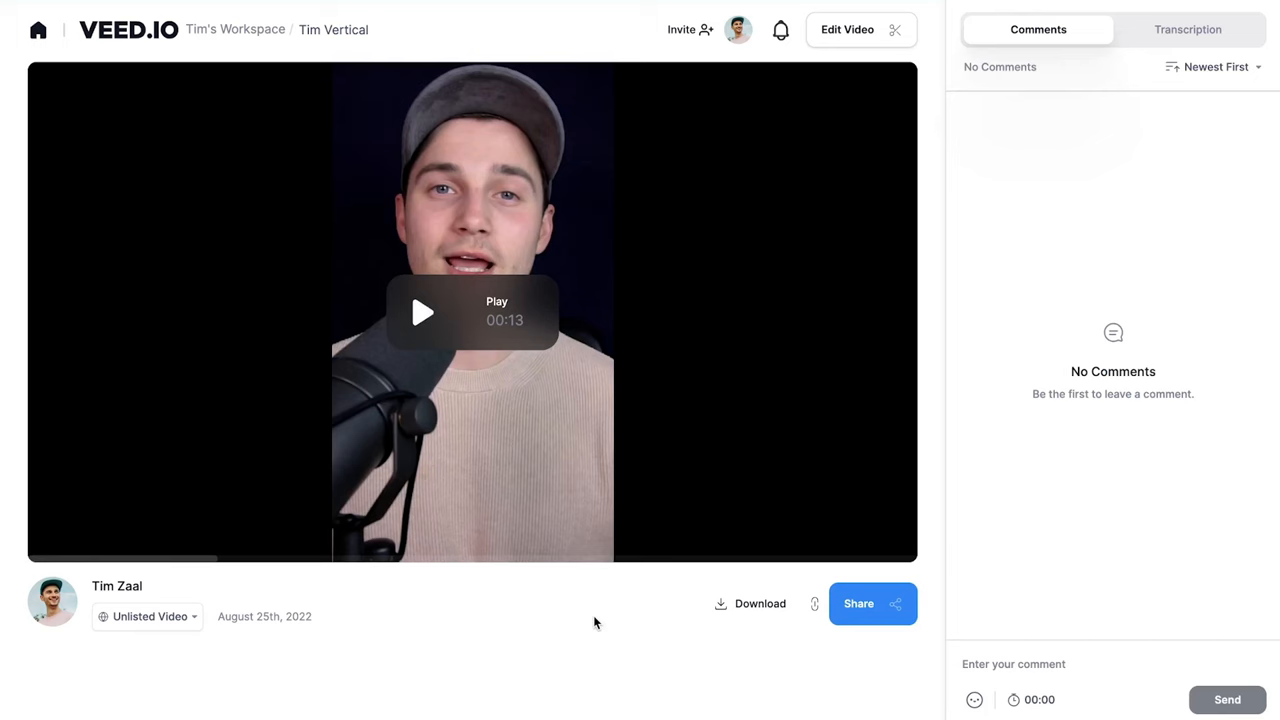
# - Play the exported video, view the Share dialog, and list the MP4, GIF and MP3 download options
pyautogui.click(420, 312)
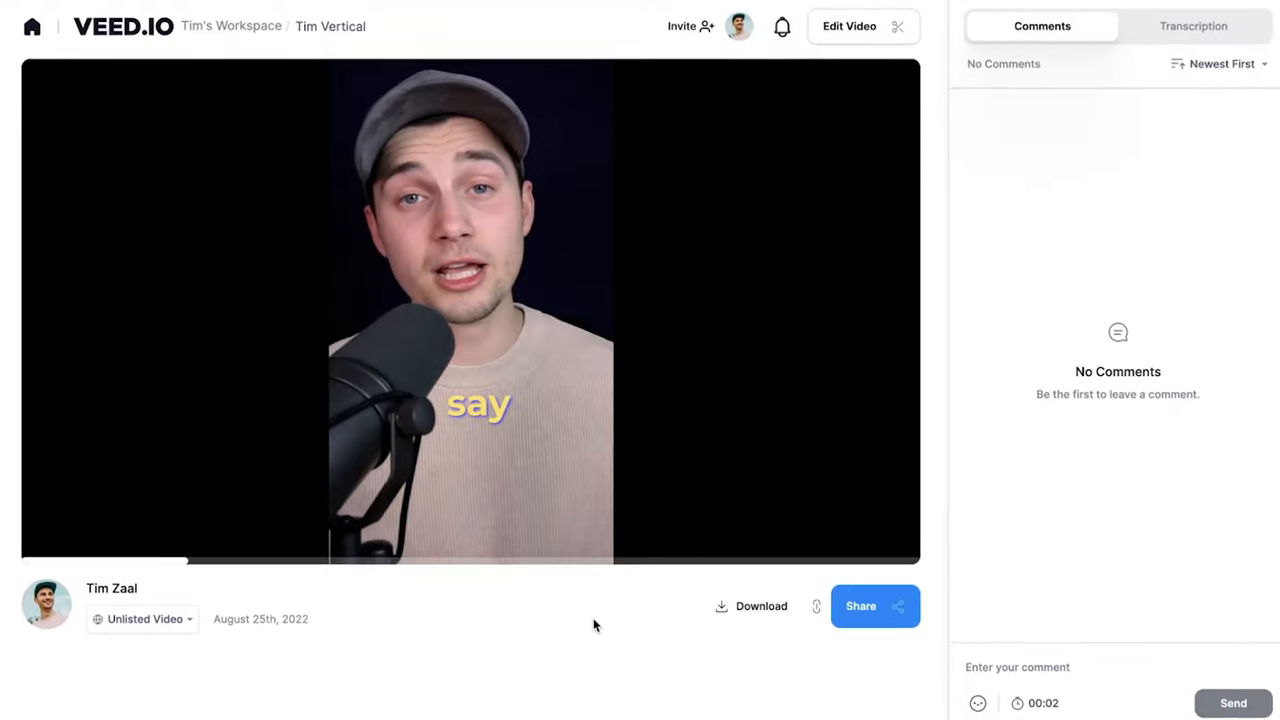
pyautogui.click(860, 606)
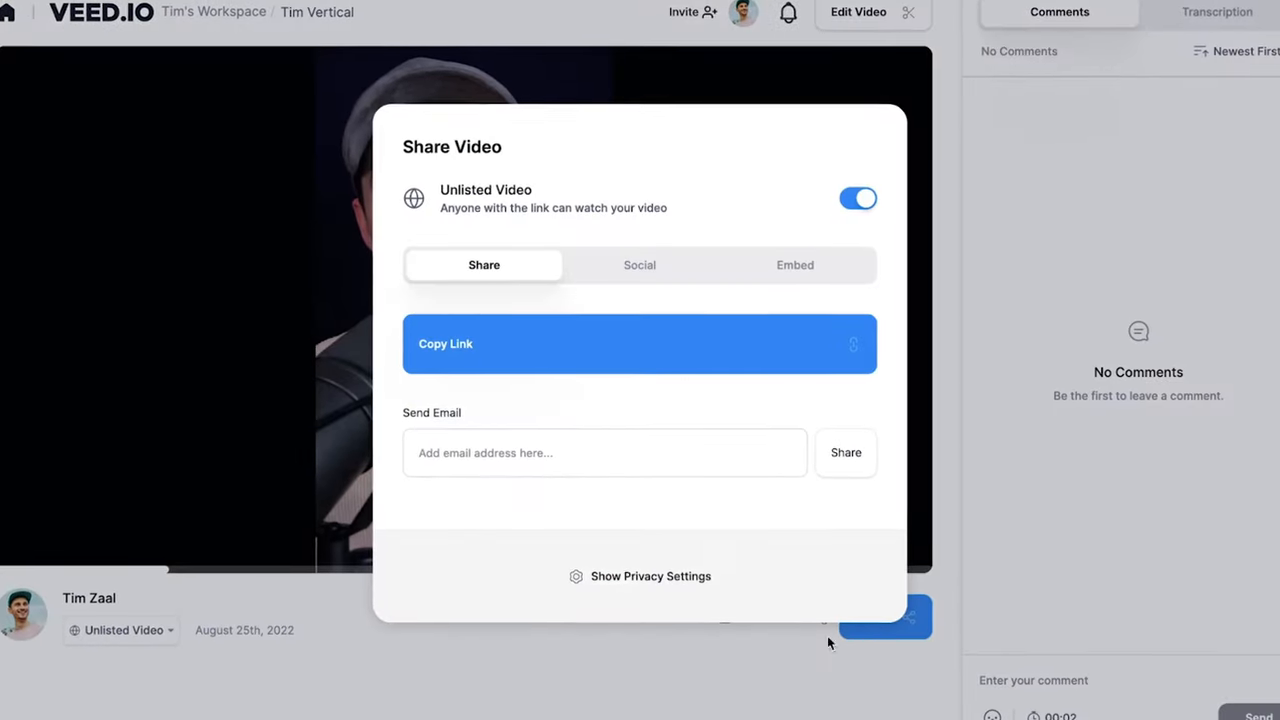
pyautogui.click(640, 264)
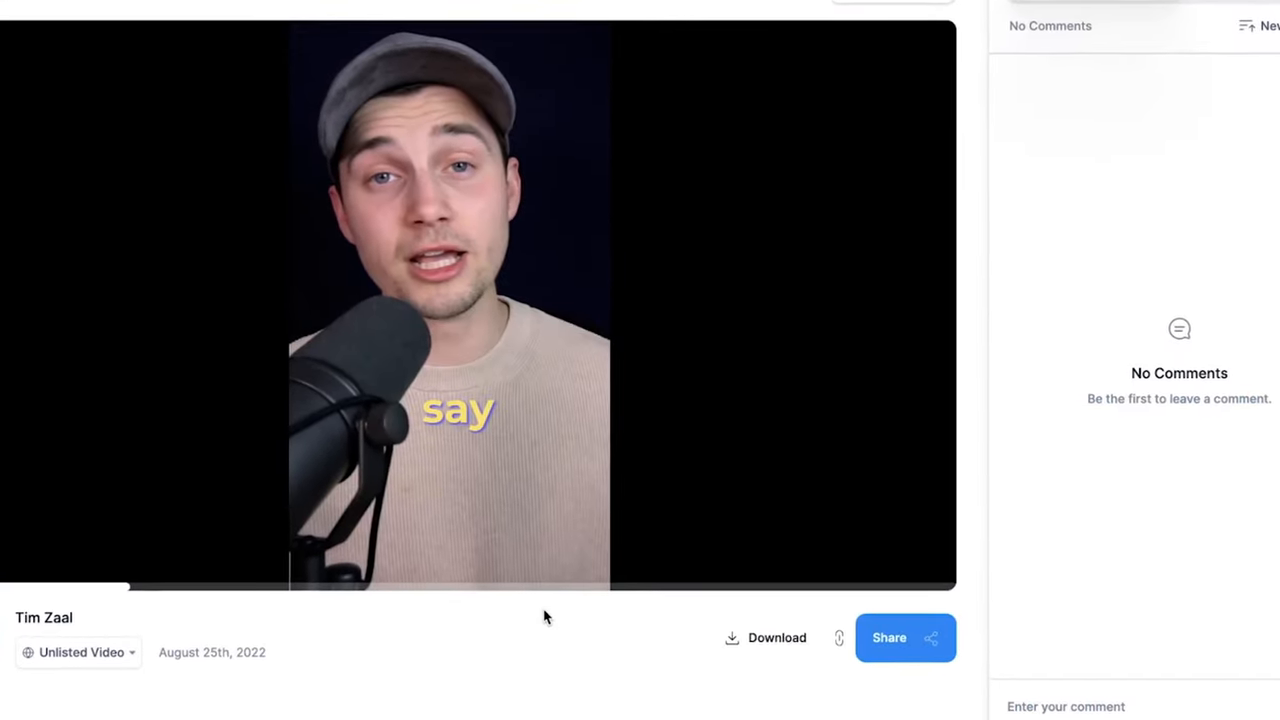
pyautogui.click(764, 638)
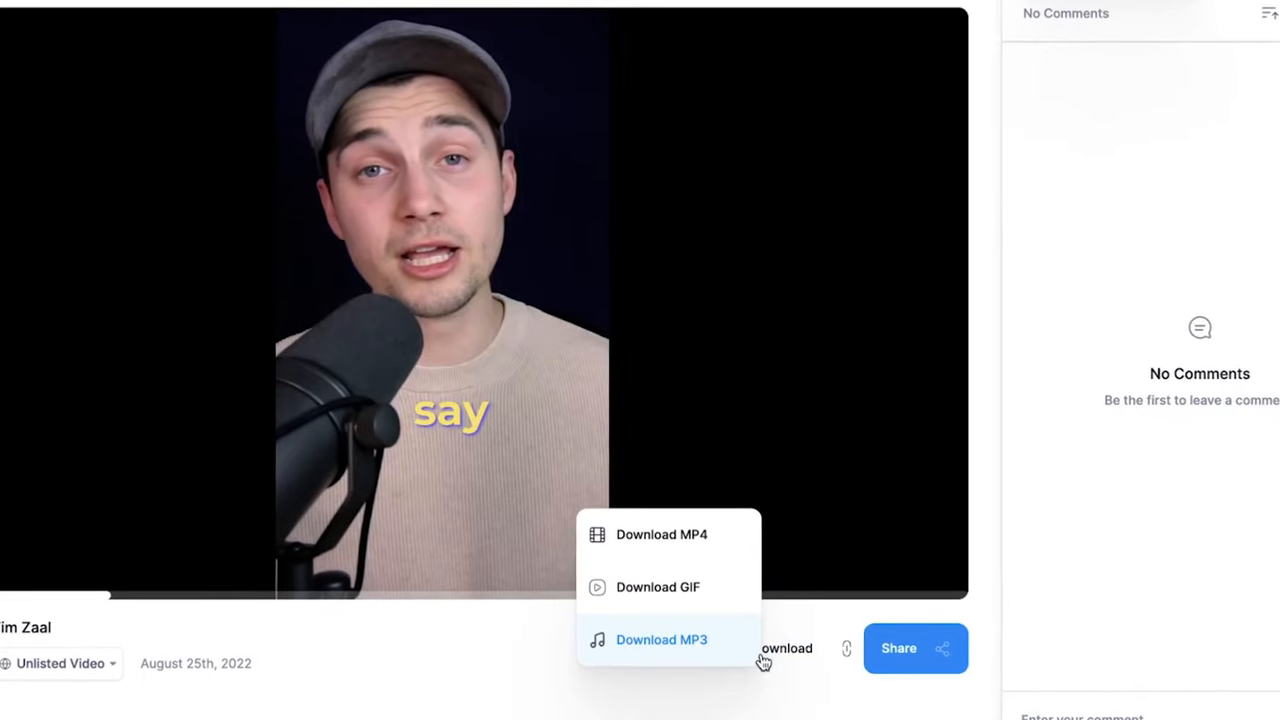